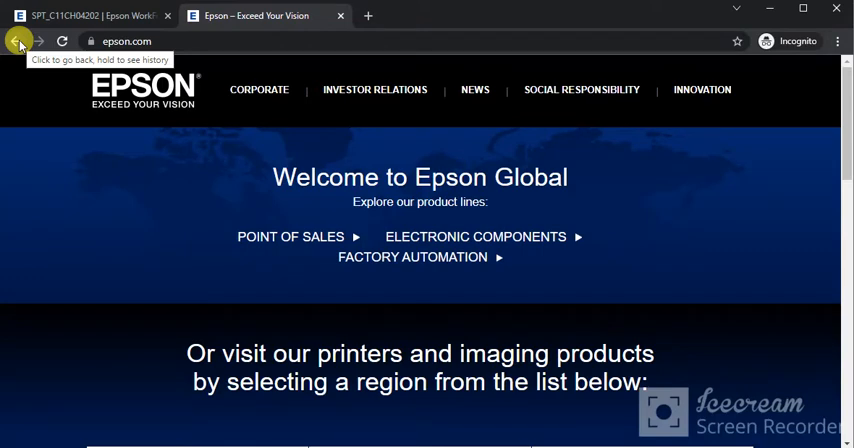
mouse_move(193, 38)
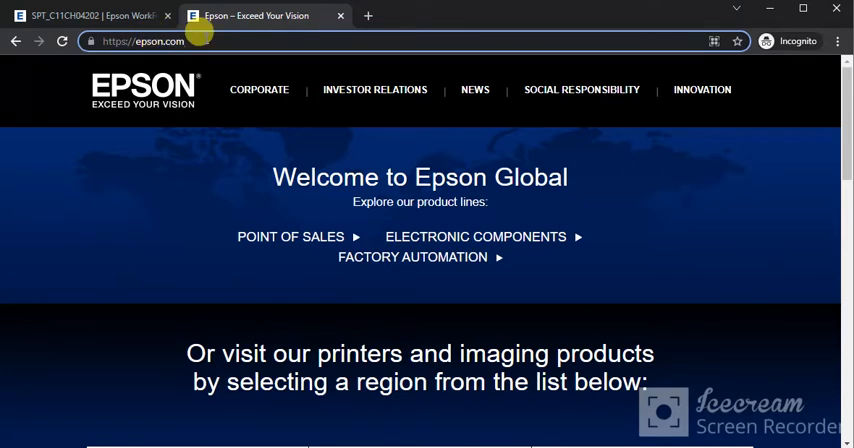
mouse_move(812, 114)
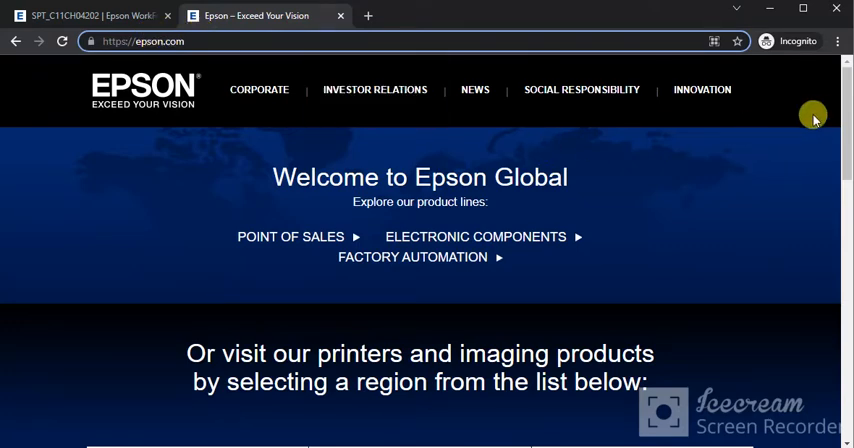
Choose the USA site, then Support > Printers to reach Epson US Printer Support.
scroll("down", 3)
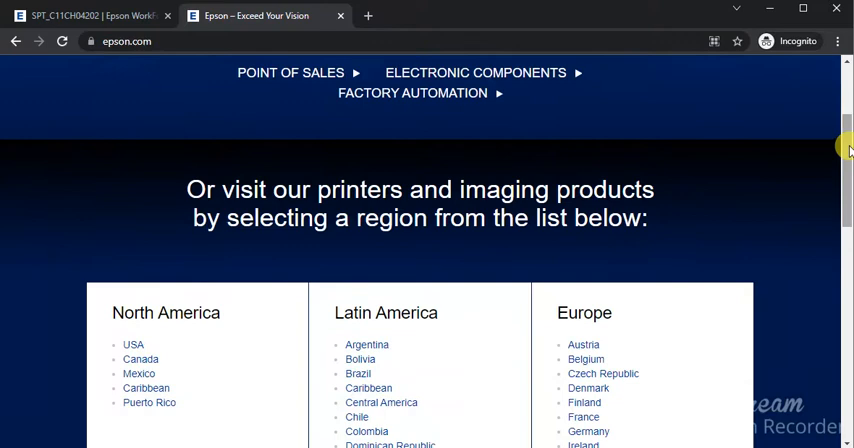
scroll("down", 3)
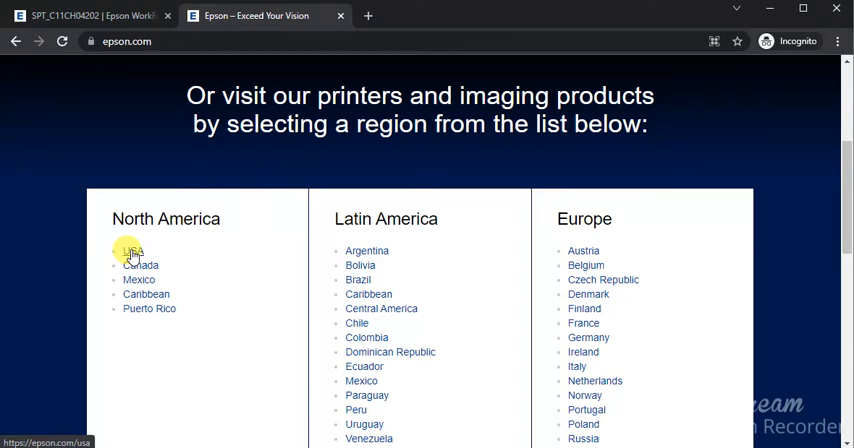
left_click(128, 251)
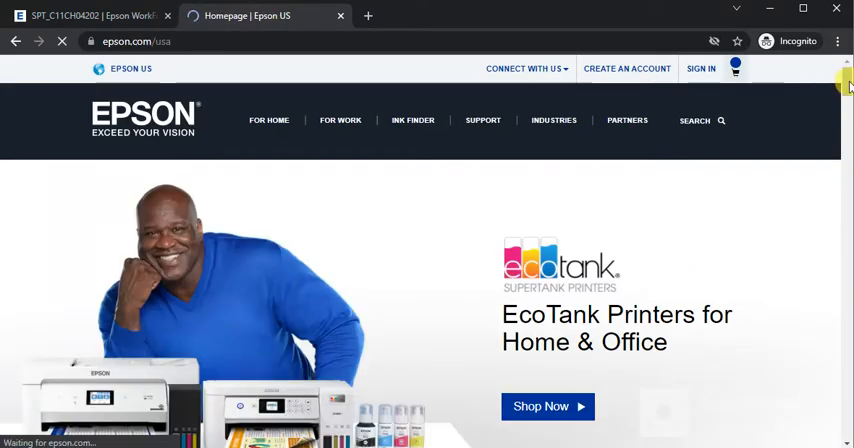
left_click(483, 120)
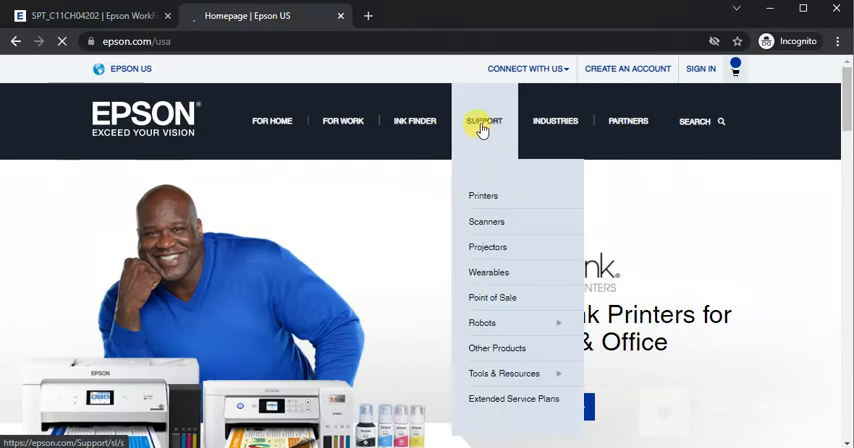
mouse_move(483, 121)
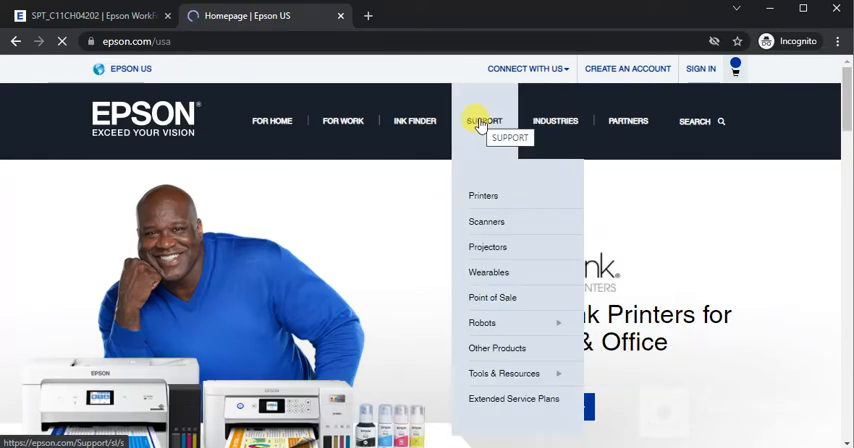
left_click(483, 196)
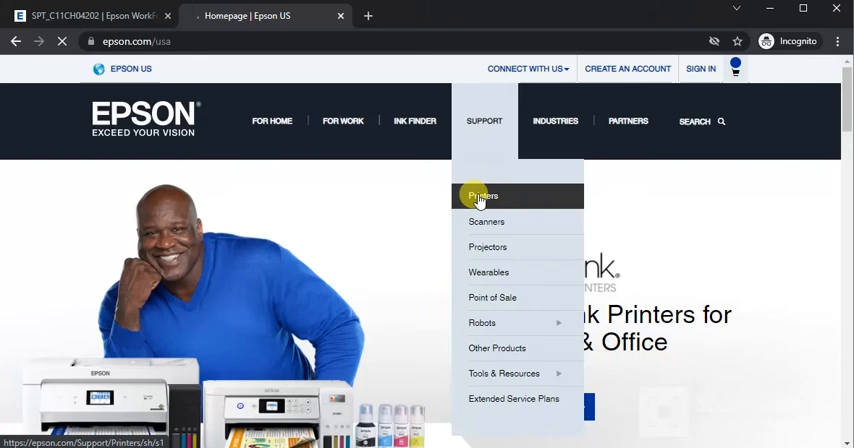
left_click(483, 195)
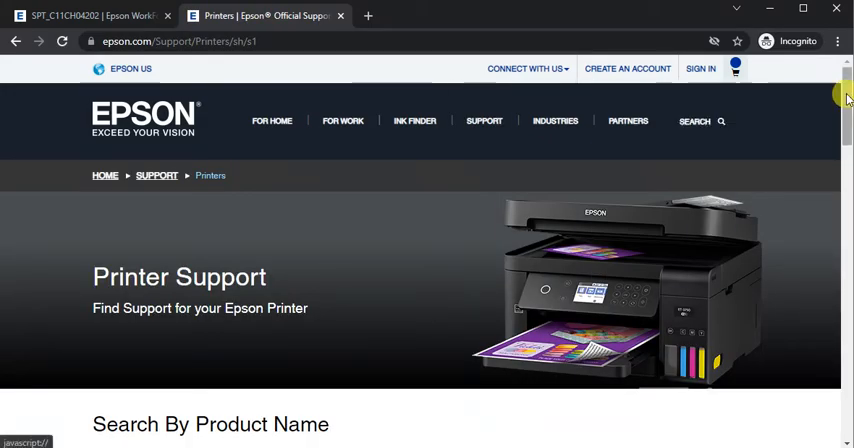
Expand All-In-Ones > WorkForce Series and find '3733' on the page.
scroll("down", 3)
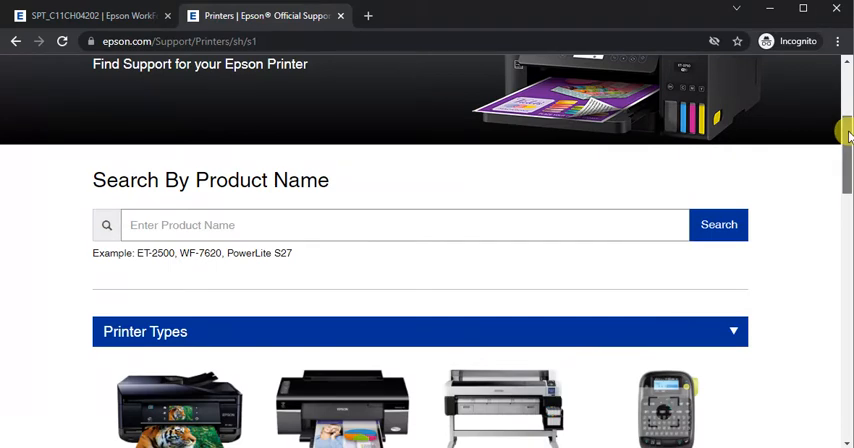
scroll("down", 3)
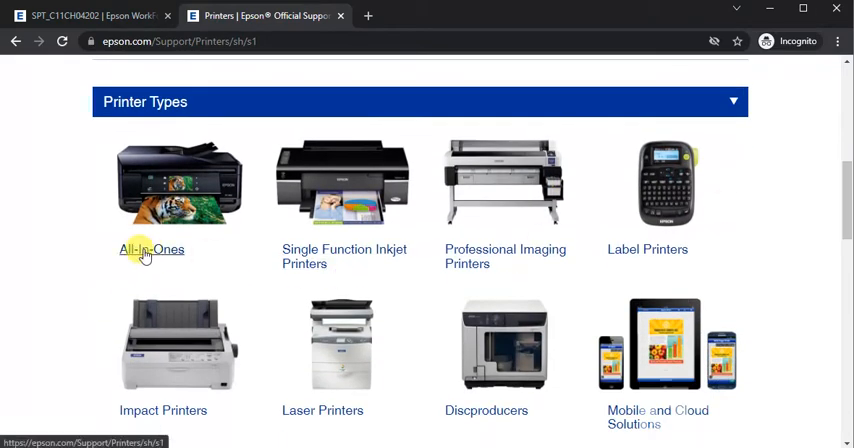
mouse_move(151, 249)
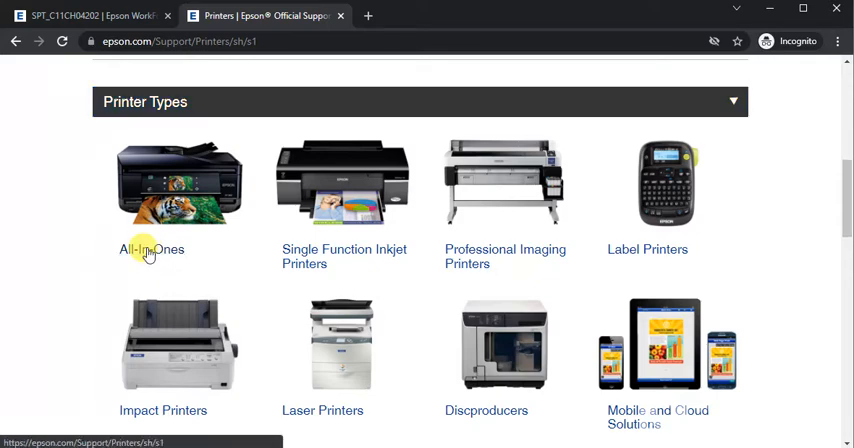
left_click(151, 249)
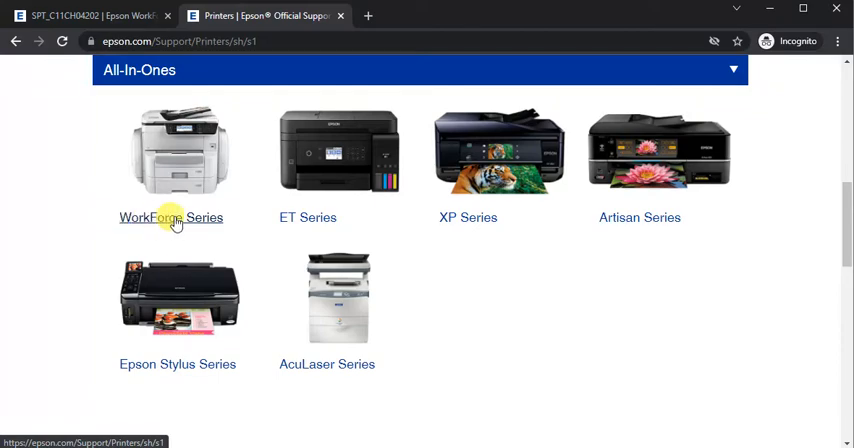
left_click(170, 217)
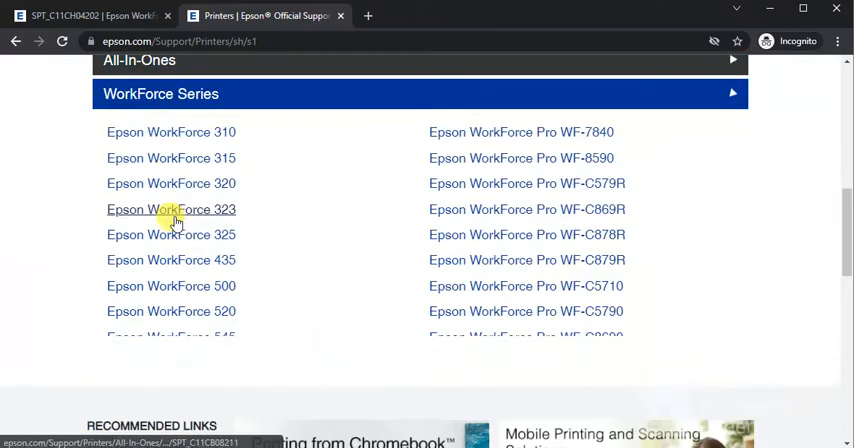
scroll("down", 3)
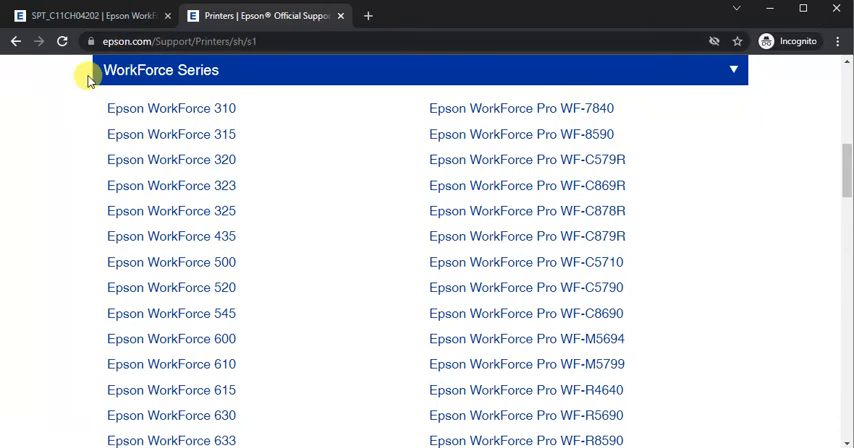
type("3733")
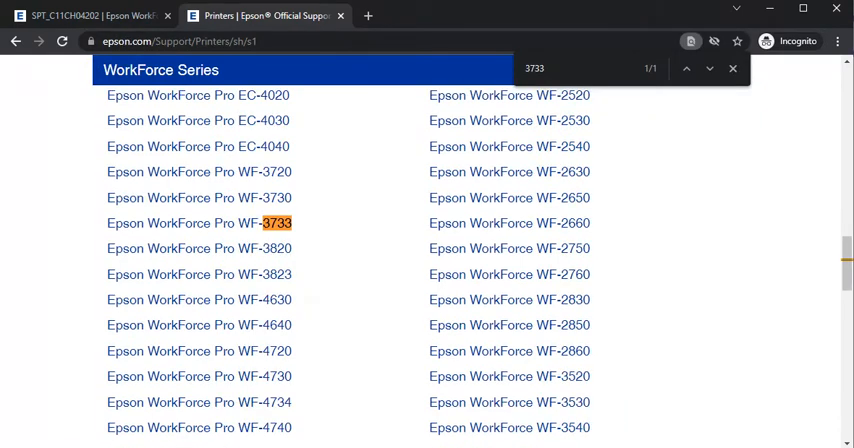
mouse_move(210, 223)
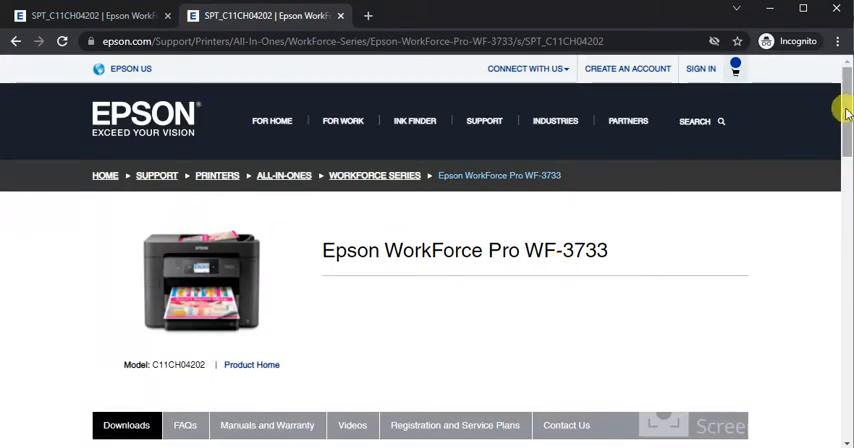
Scroll the WF-3733 support page to the Drivers and Utilities Combo Package Installer details.
scroll("down", 3)
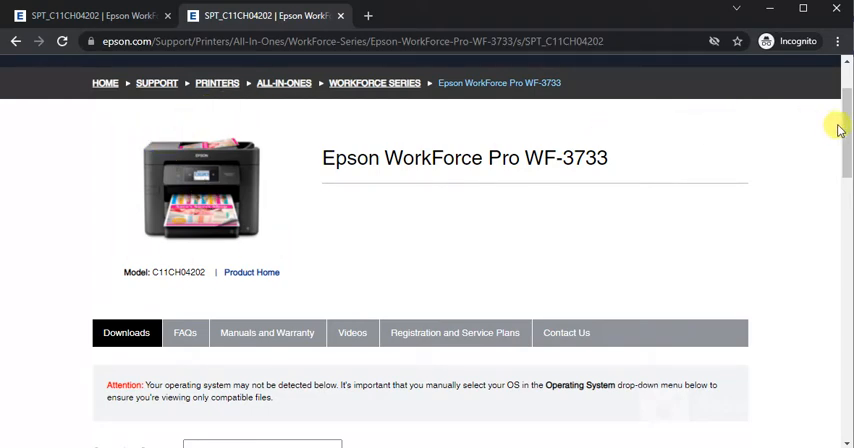
scroll("down", 3)
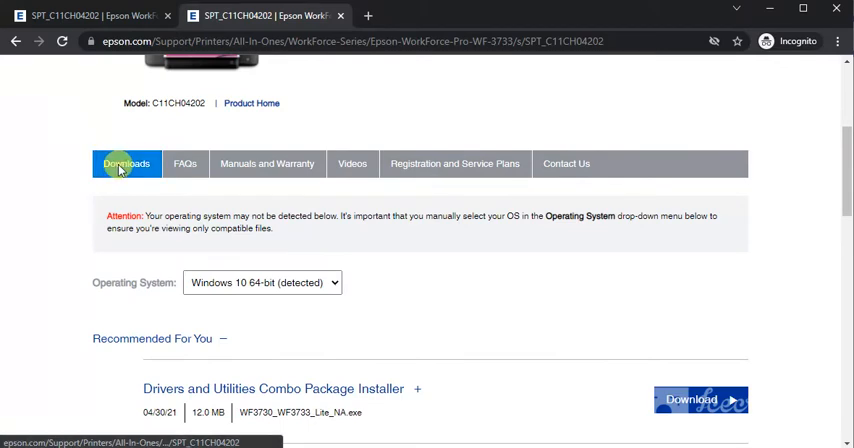
scroll("down", 3)
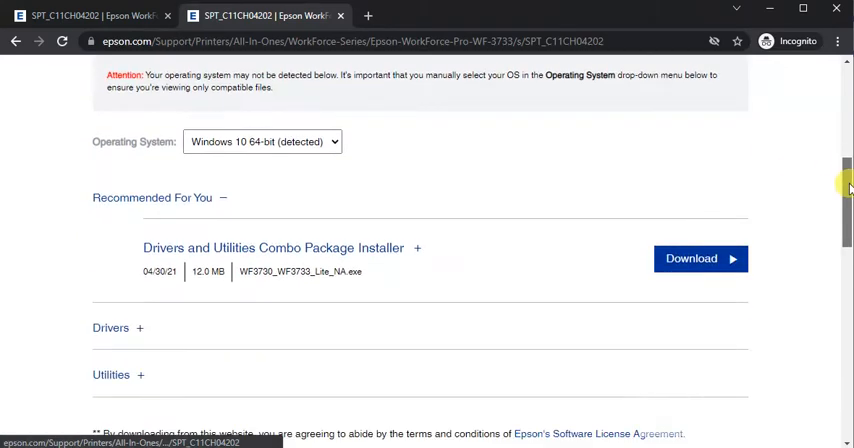
scroll("down", 3)
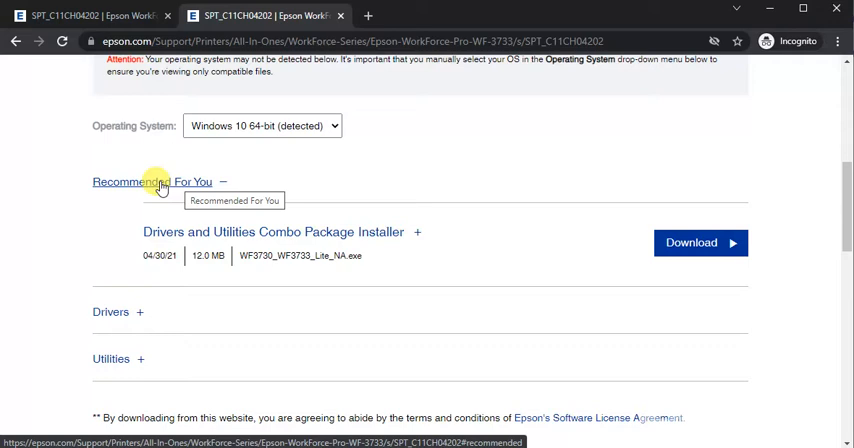
mouse_move(159, 248)
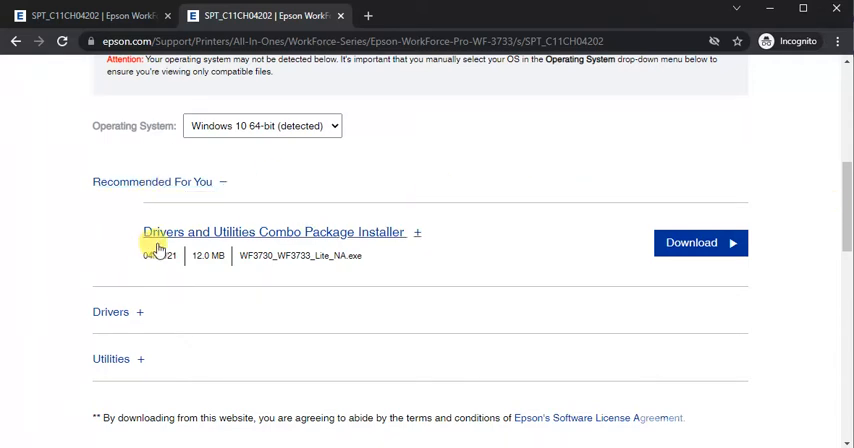
mouse_move(220, 237)
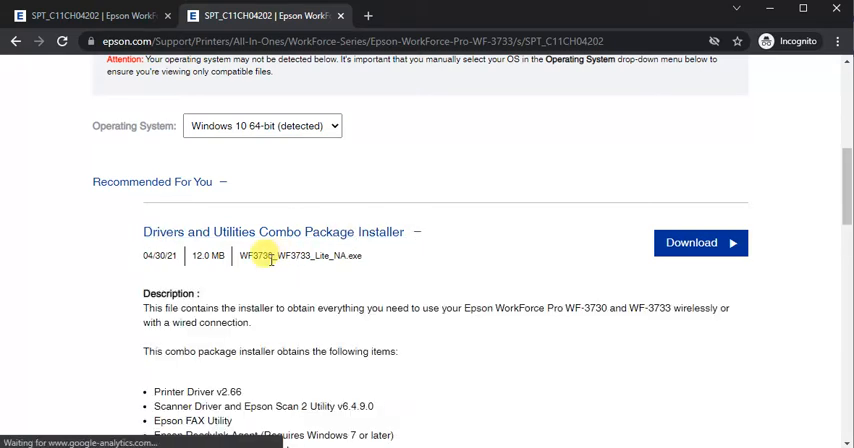
mouse_move(255, 232)
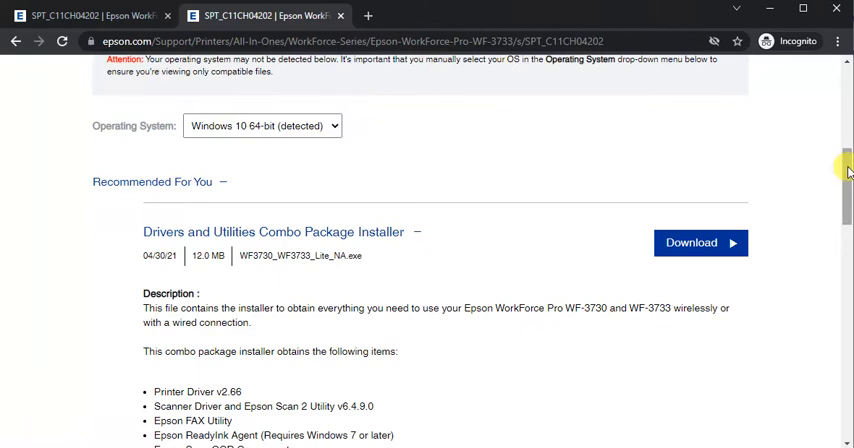
scroll("down", 3)
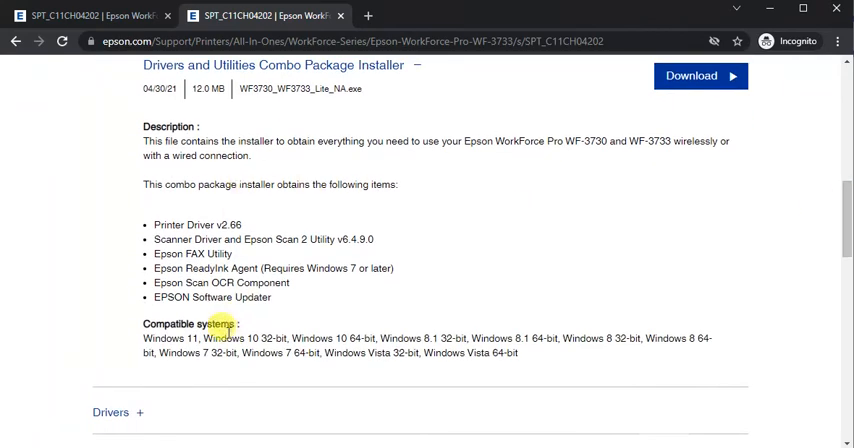
Expand the Drivers list and scroll down to Remote Print Driver v1.66 details.
scroll("down", 3)
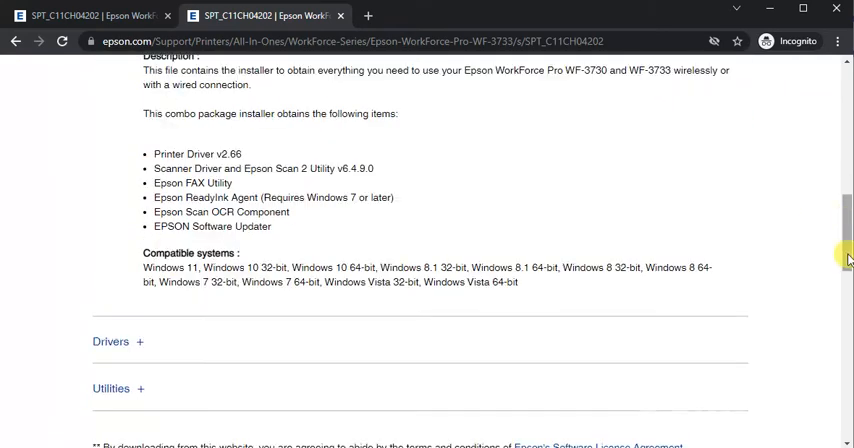
scroll("down", 3)
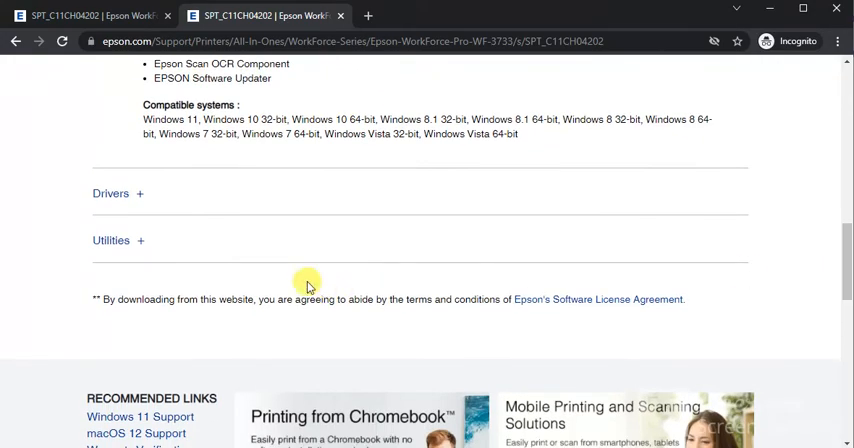
left_click(111, 193)
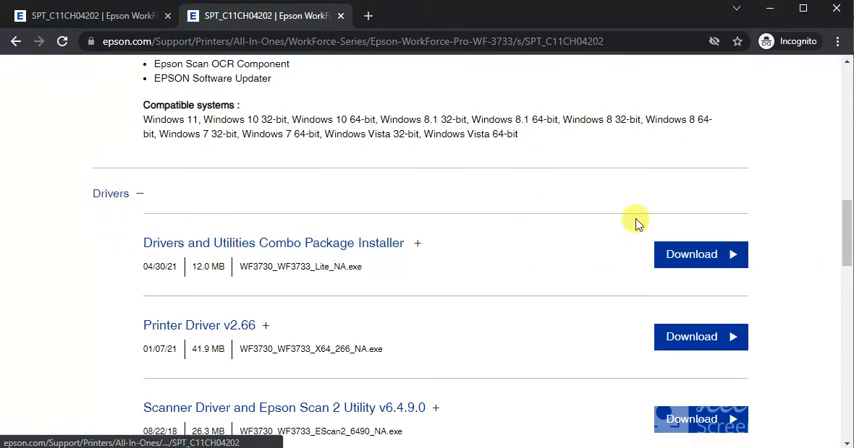
scroll("down", 3)
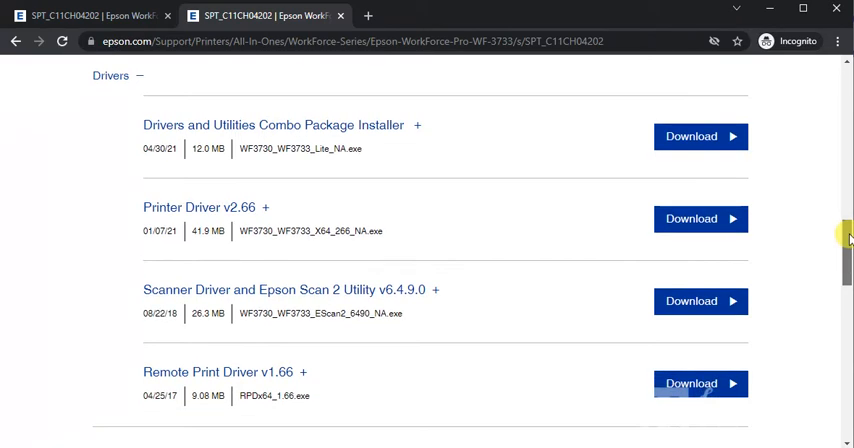
mouse_move(140, 146)
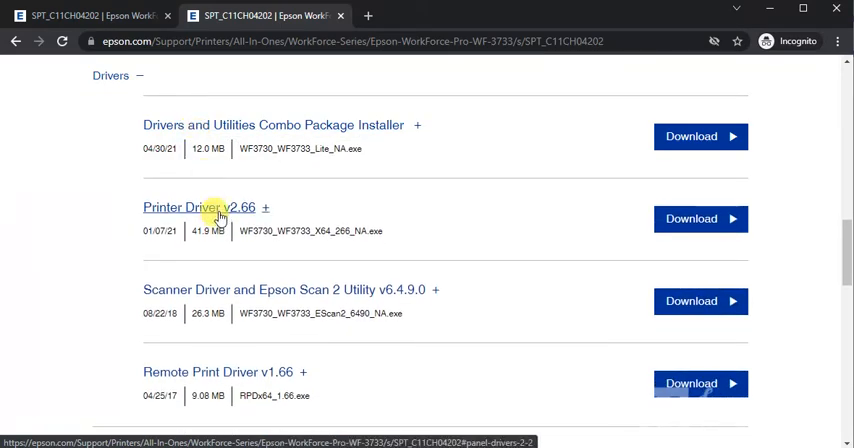
mouse_move(230, 285)
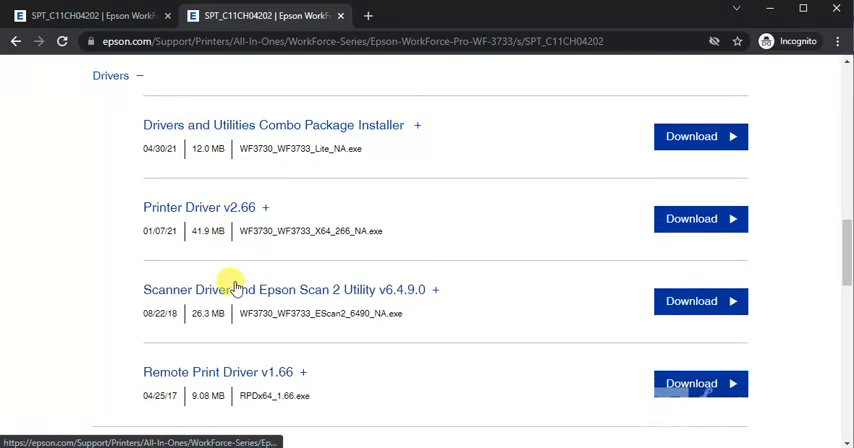
mouse_move(793, 271)
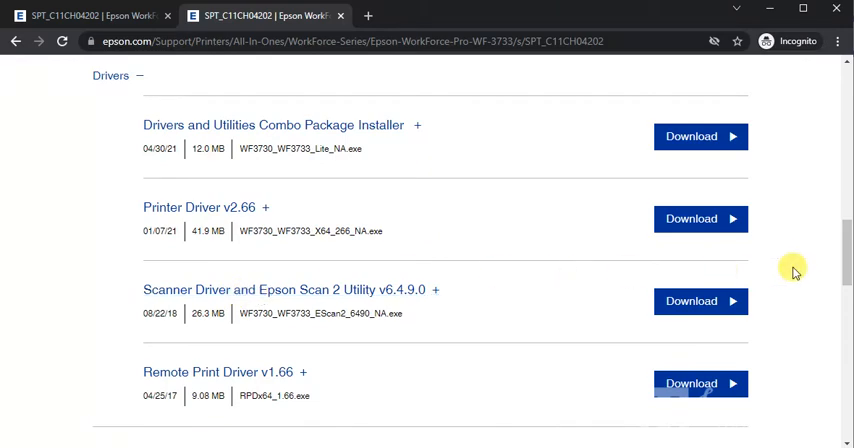
scroll("down", 3)
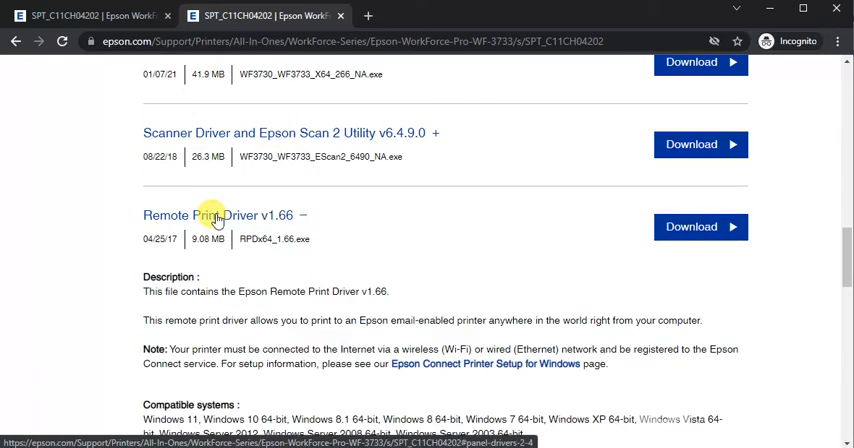
Collapse Remote Print Driver v1.66, expand Utilities, and scroll to EPSON Scan OCR Component v3.00.04.
left_click(200, 215)
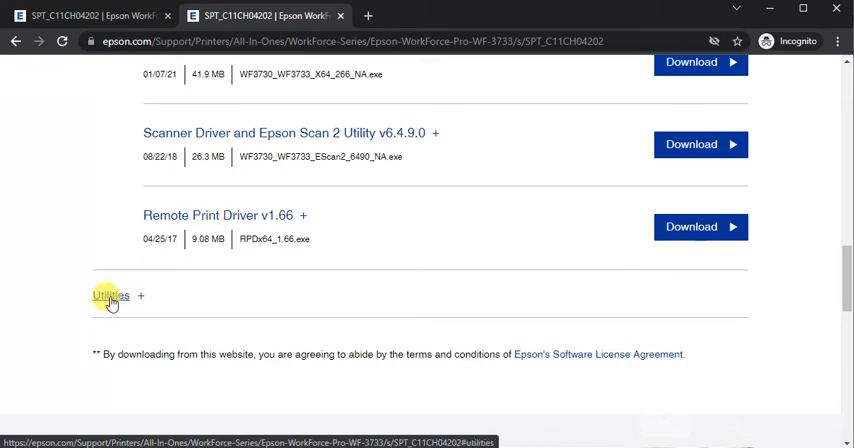
left_click(109, 295)
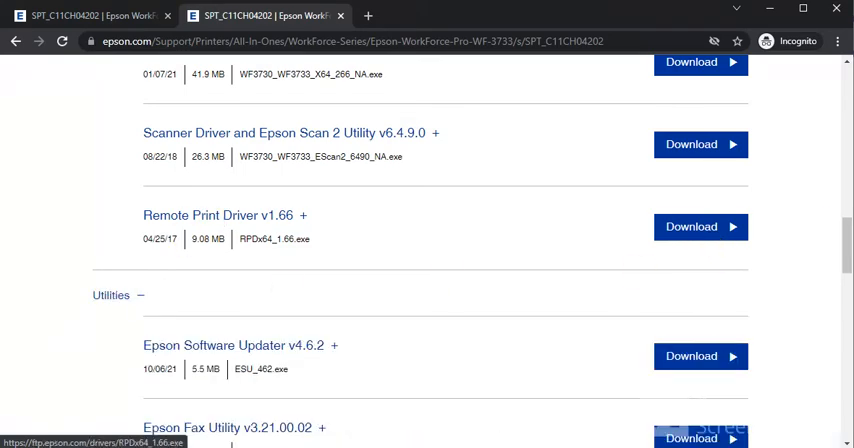
scroll("down", 3)
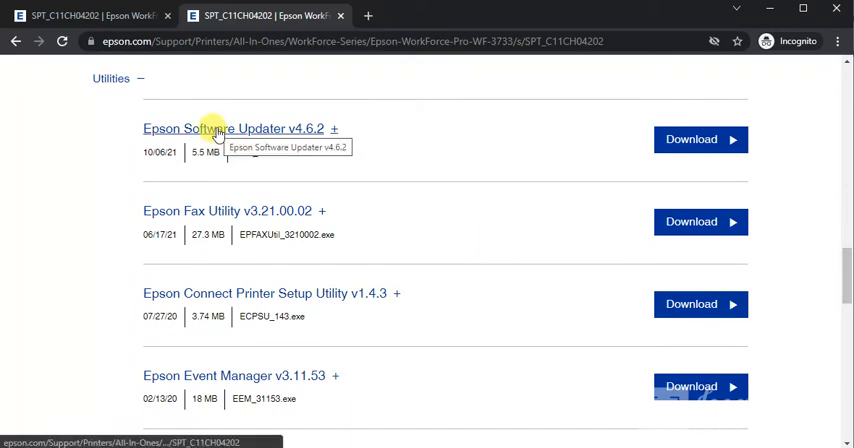
mouse_move(225, 211)
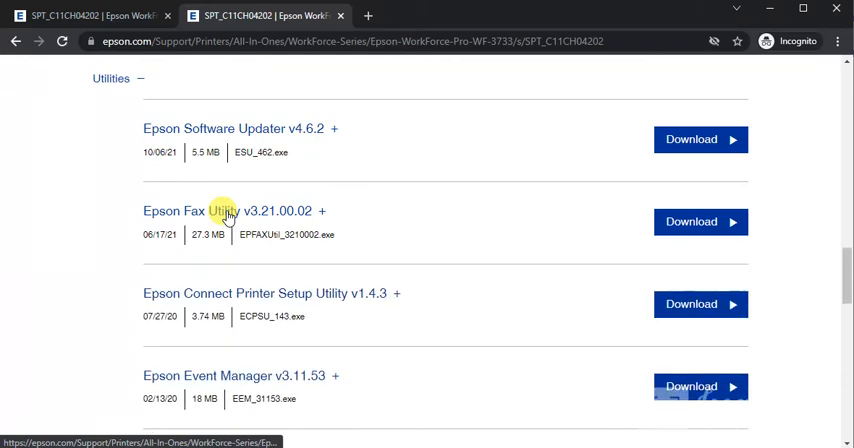
scroll("down", 3)
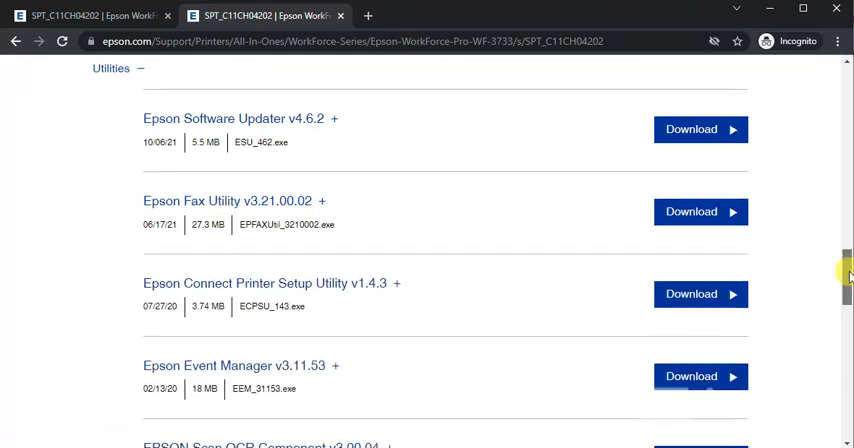
scroll("down", 3)
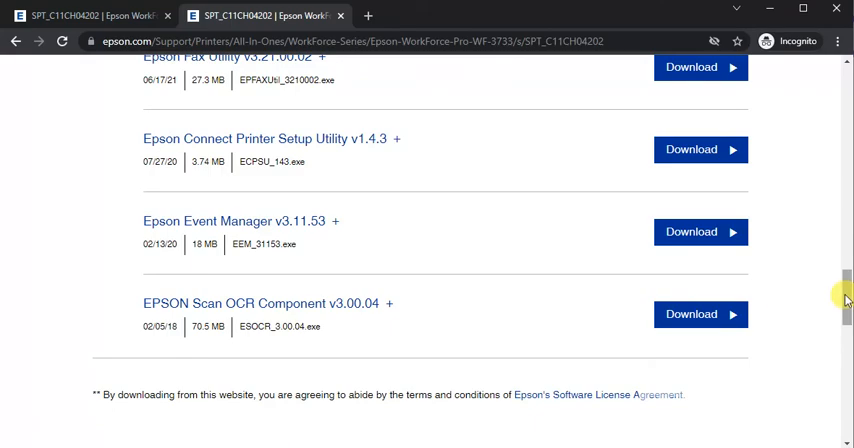
scroll("down", 3)
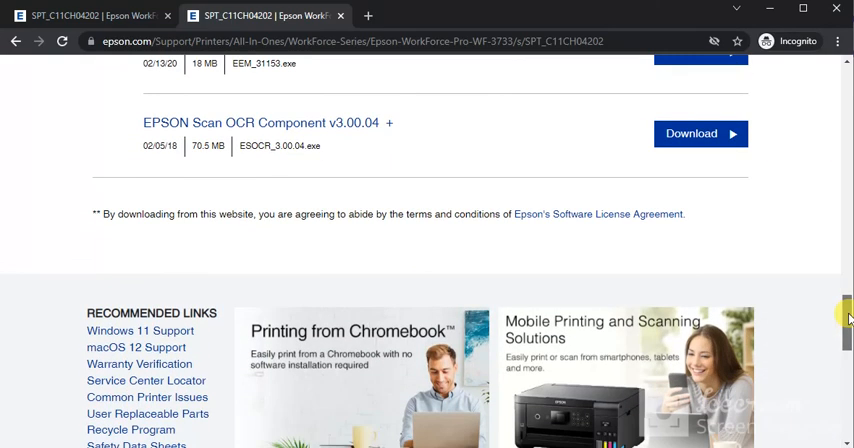
scroll("down", 3)
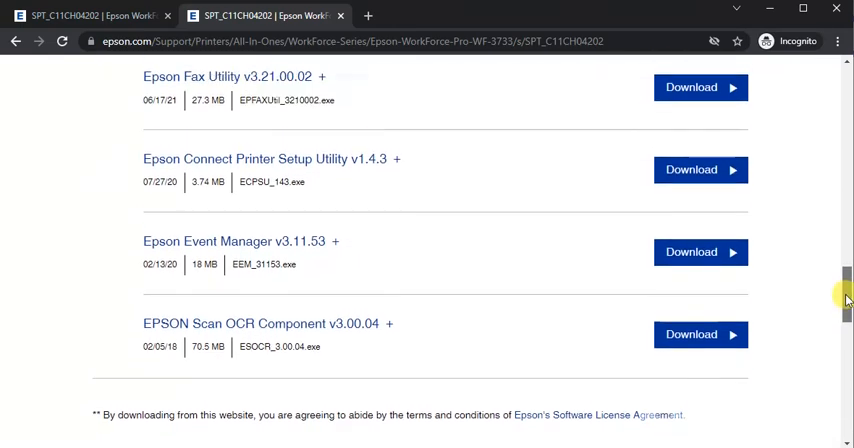
scroll("up", 3)
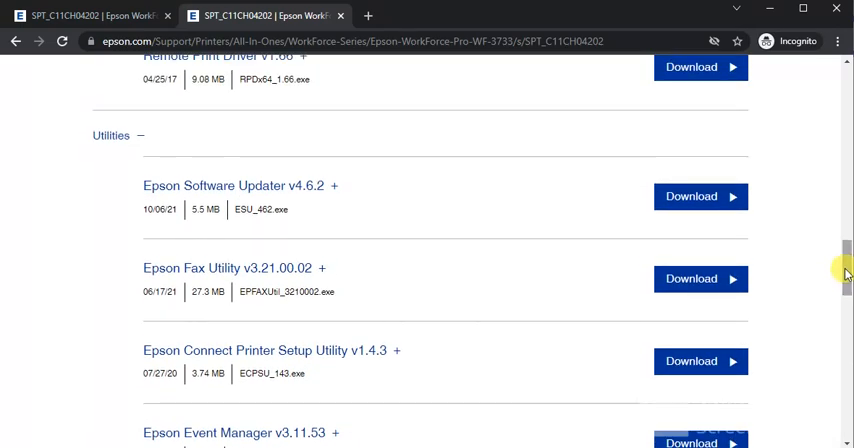
scroll("down", 3)
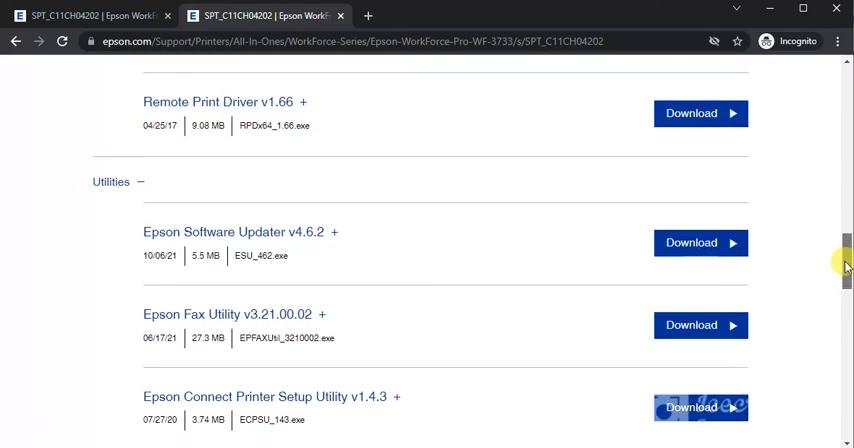
scroll("up", 3)
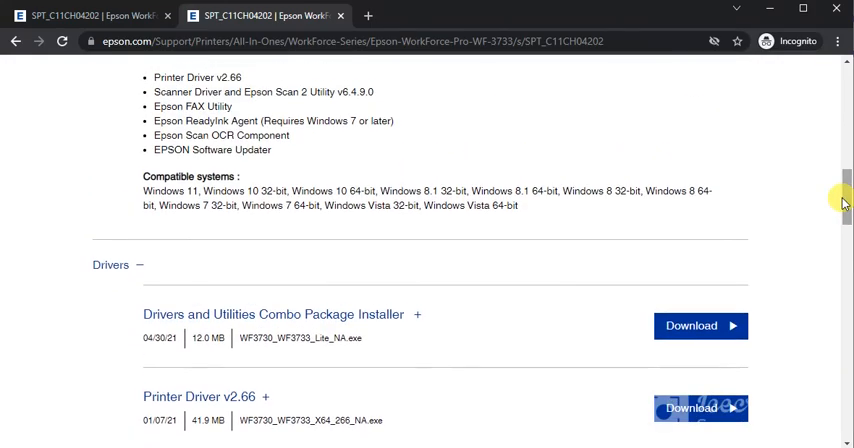
mouse_move(810, 190)
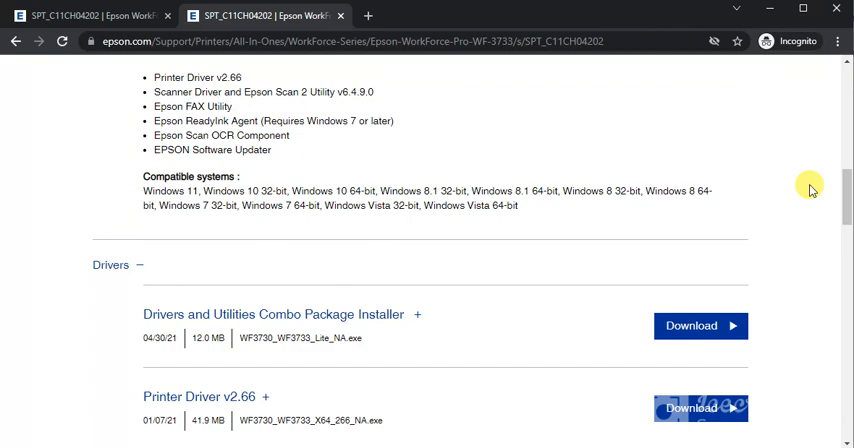